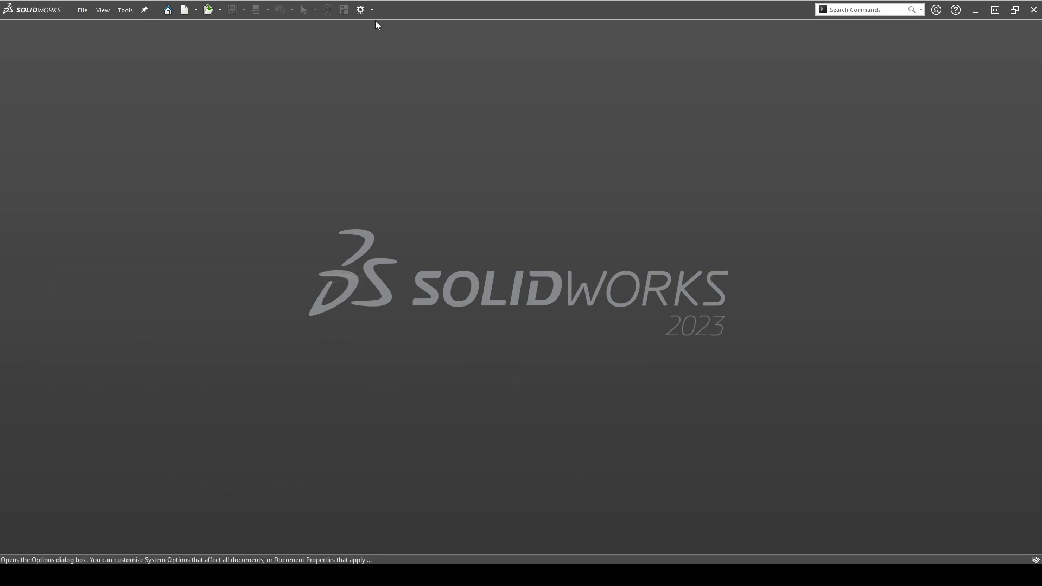
Bring up the System Options window from the toolbar Options gear.
click(359, 10)
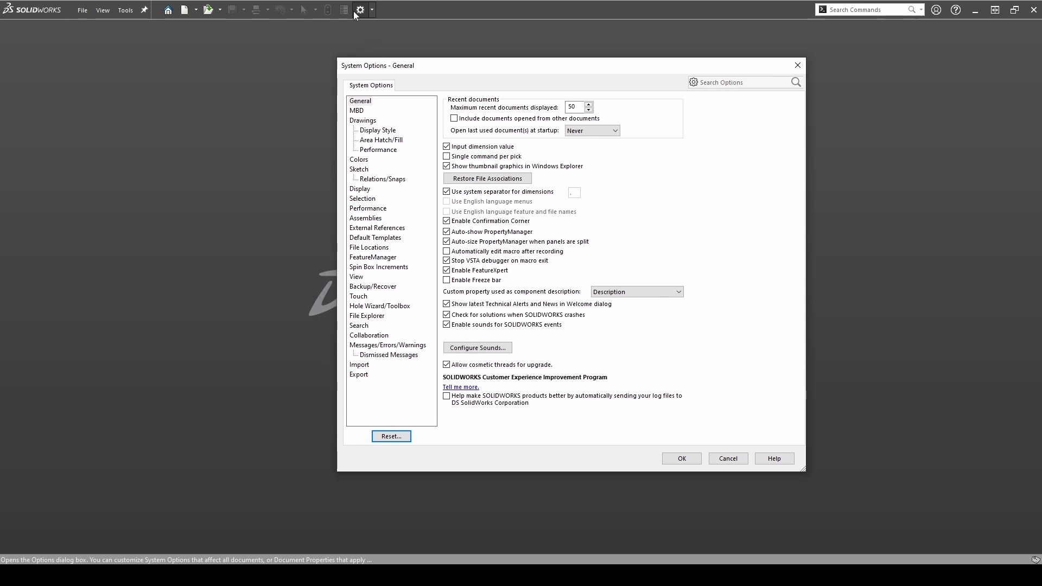
mouse_move(359, 274)
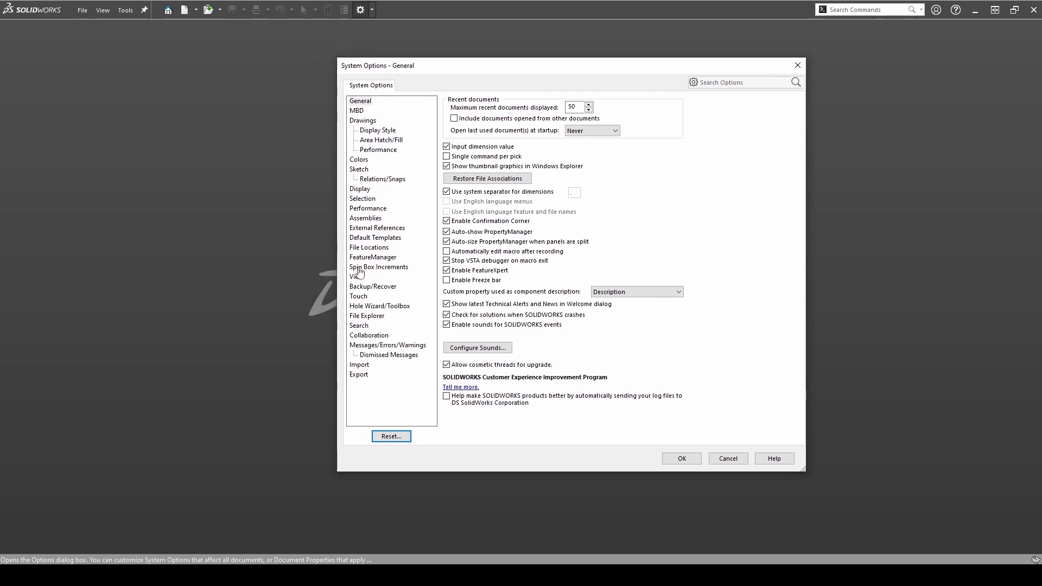
Show the Import page with File Format set to STL/OBJ/OFF/PLY/PLY2, Solid Body selected.
click(359, 365)
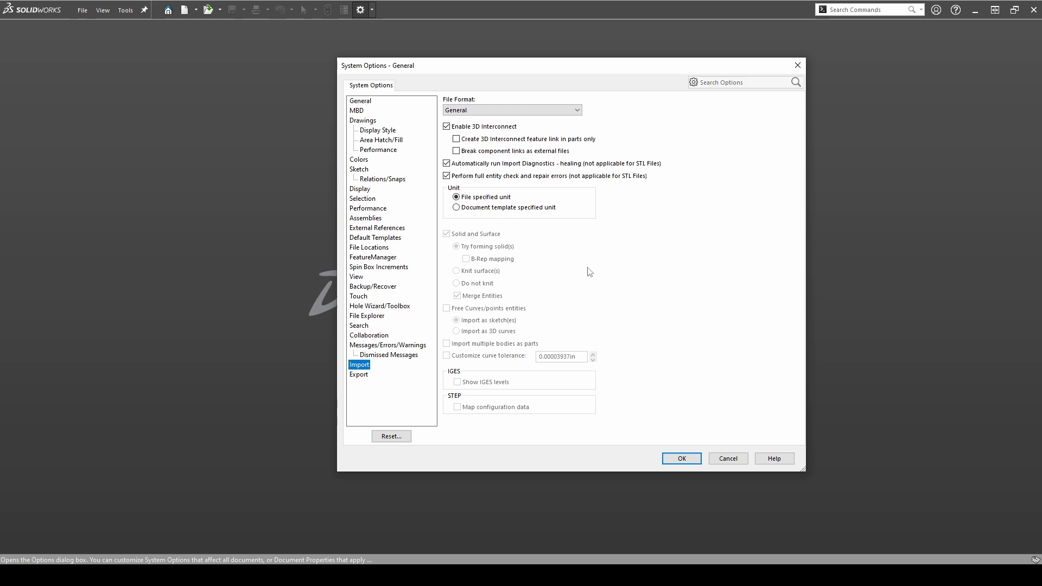
click(575, 110)
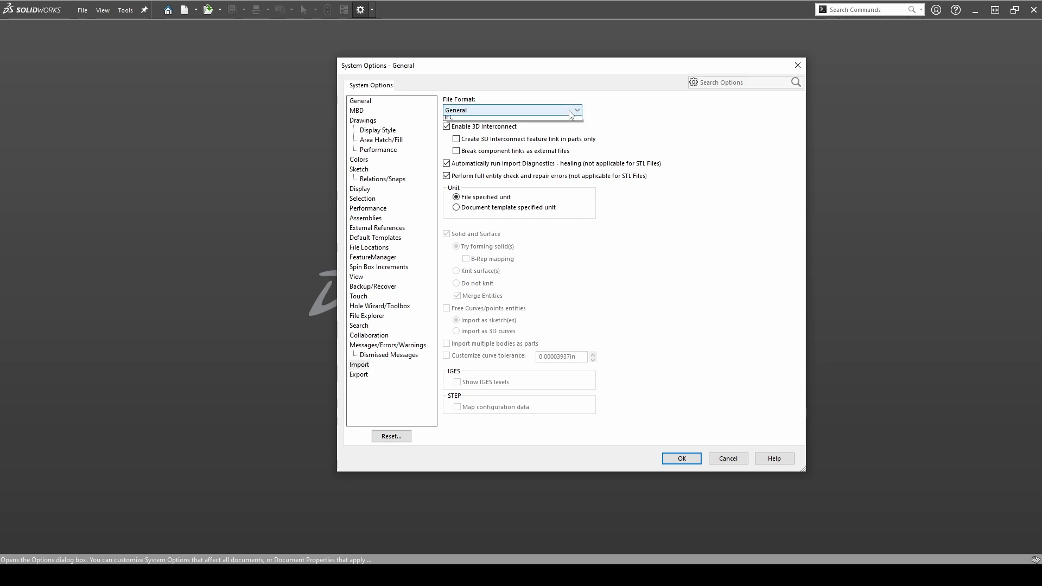
click(575, 111)
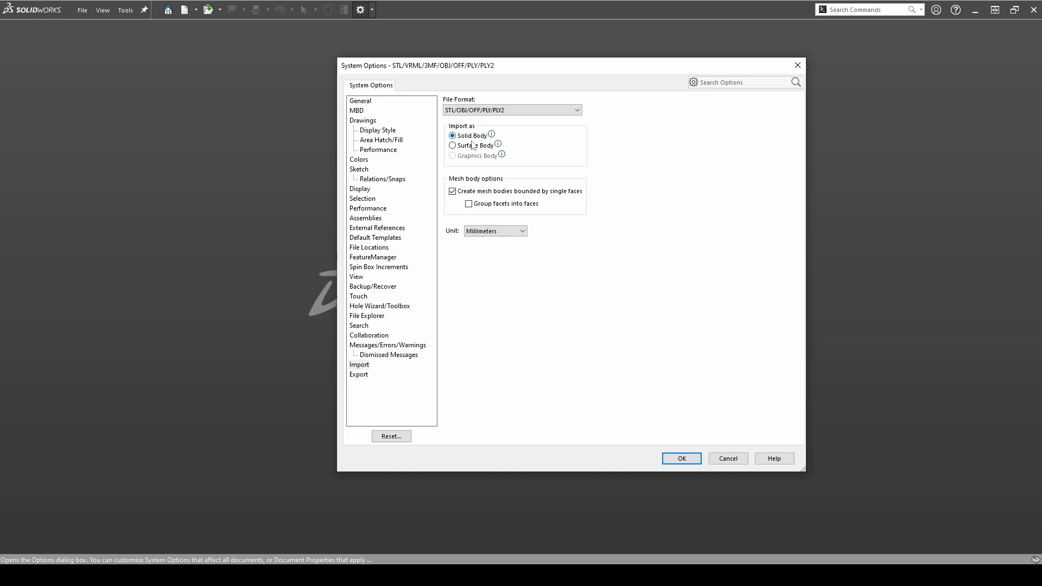
mouse_move(474, 140)
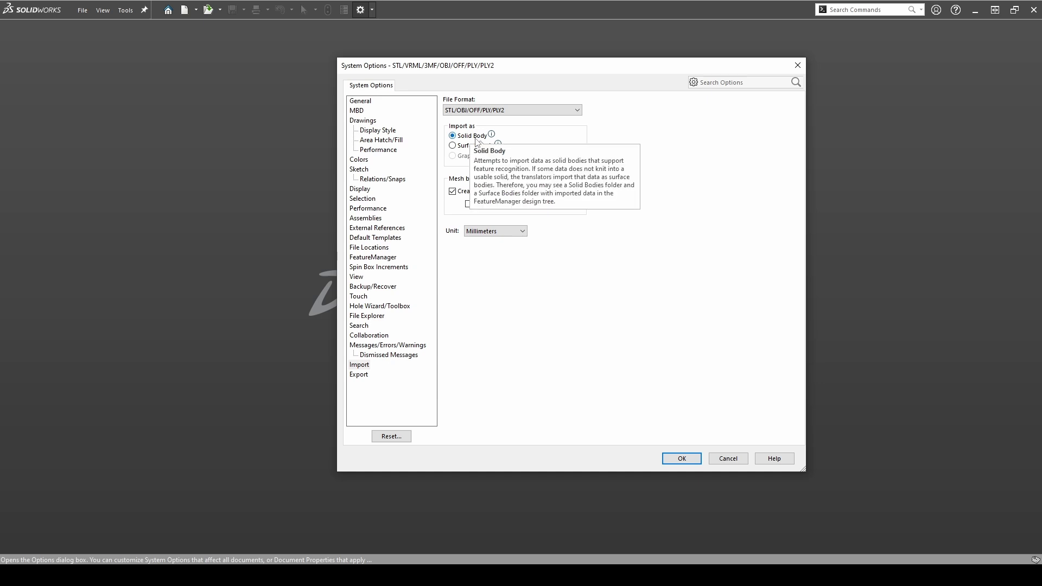
mouse_move(473, 146)
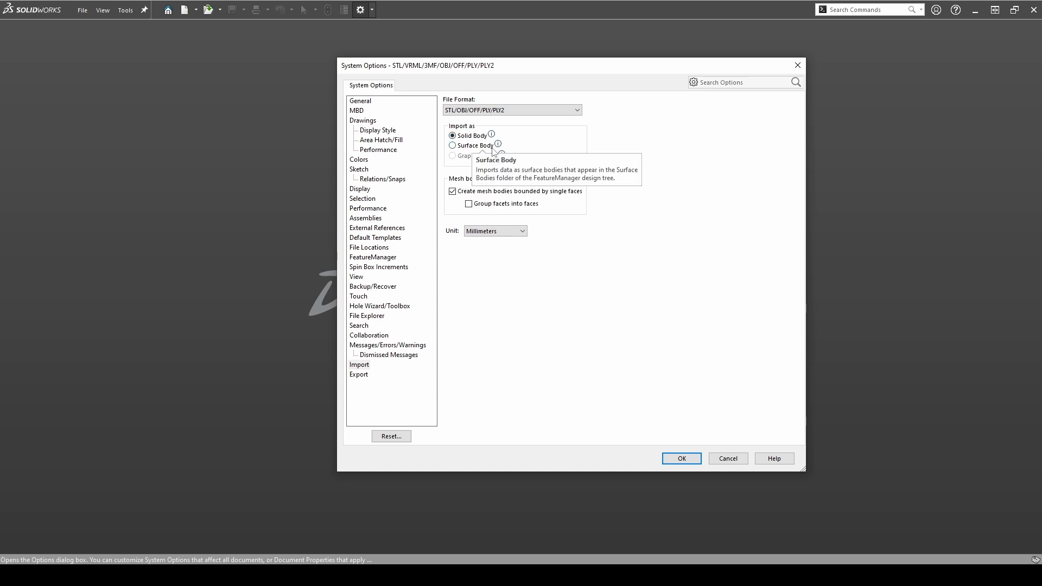
mouse_move(519, 144)
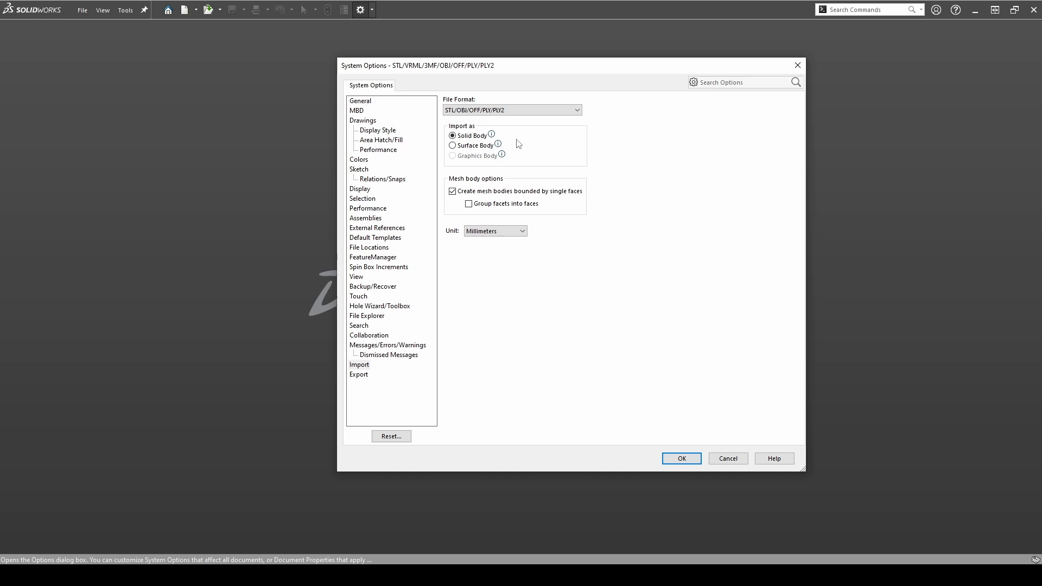
mouse_move(475, 140)
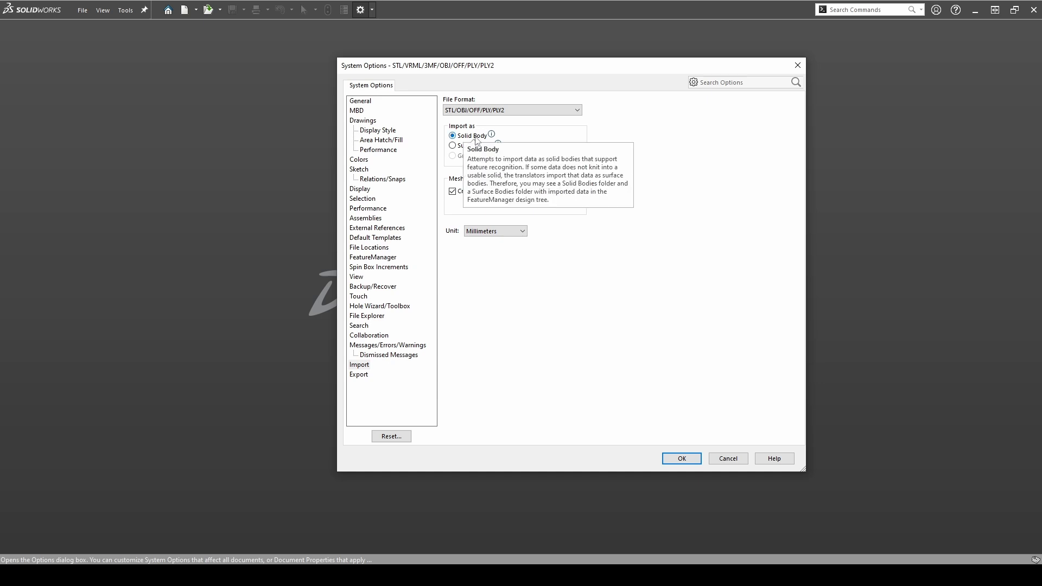
mouse_move(474, 145)
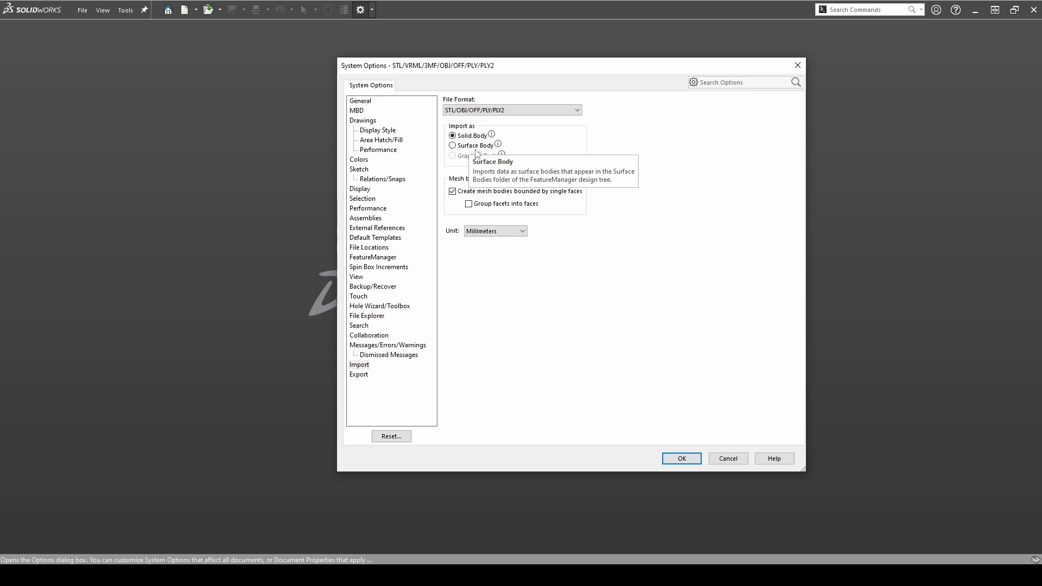
mouse_move(473, 134)
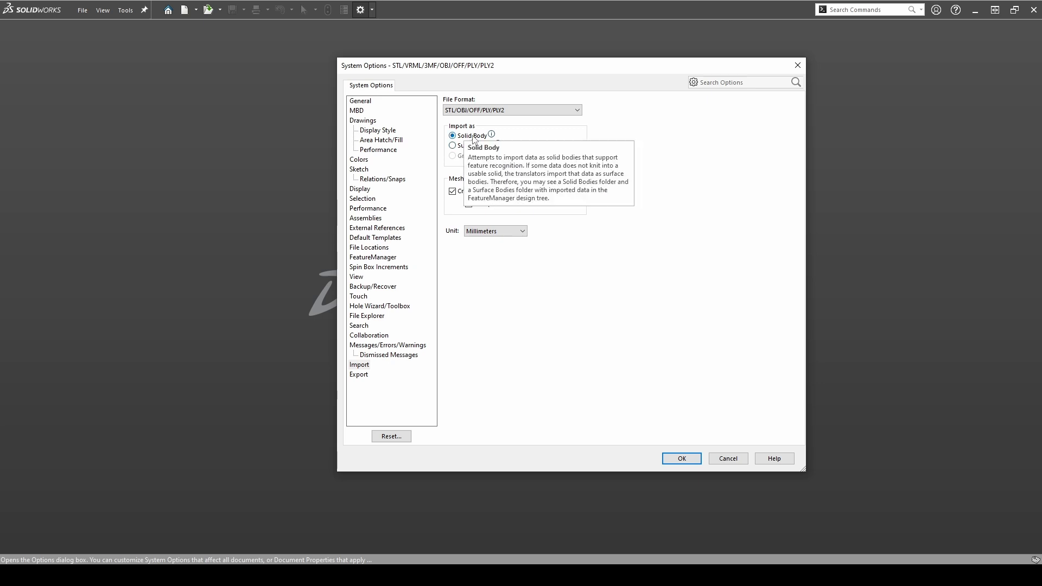
mouse_move(654, 170)
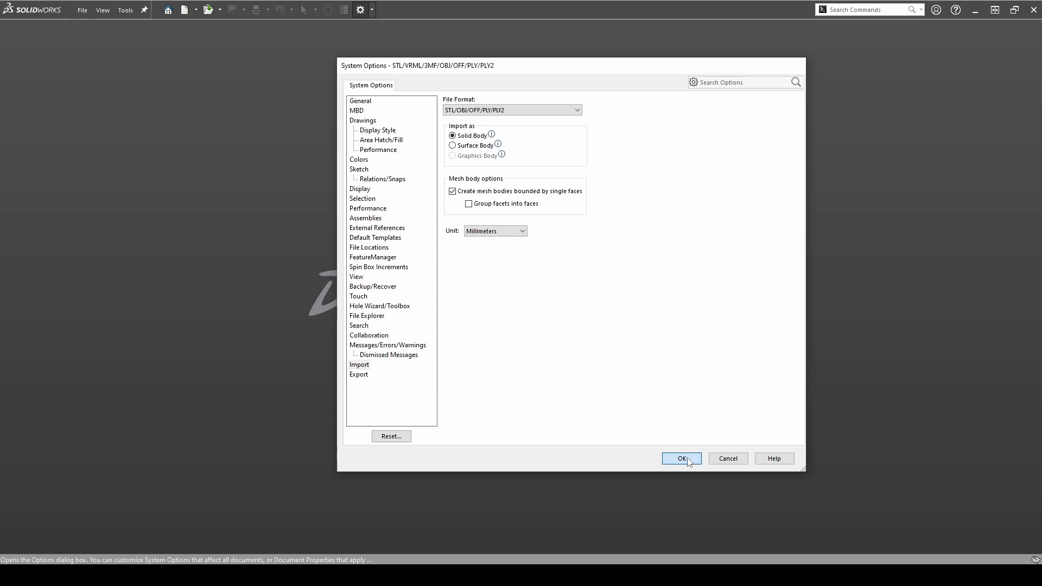
Keep the import settings and open the scan file 0205_01_mesh.stl.
click(682, 458)
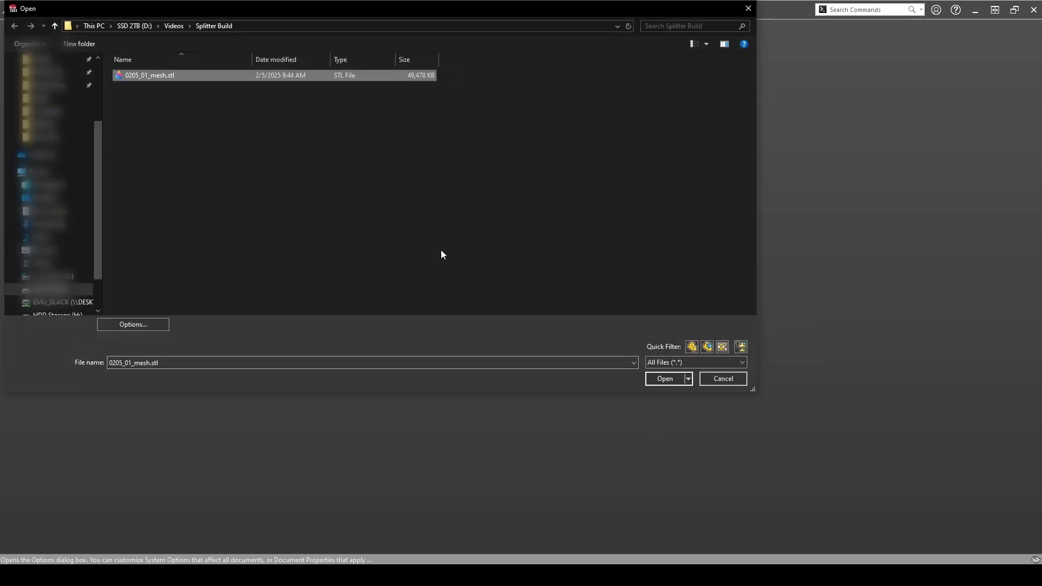
click(665, 378)
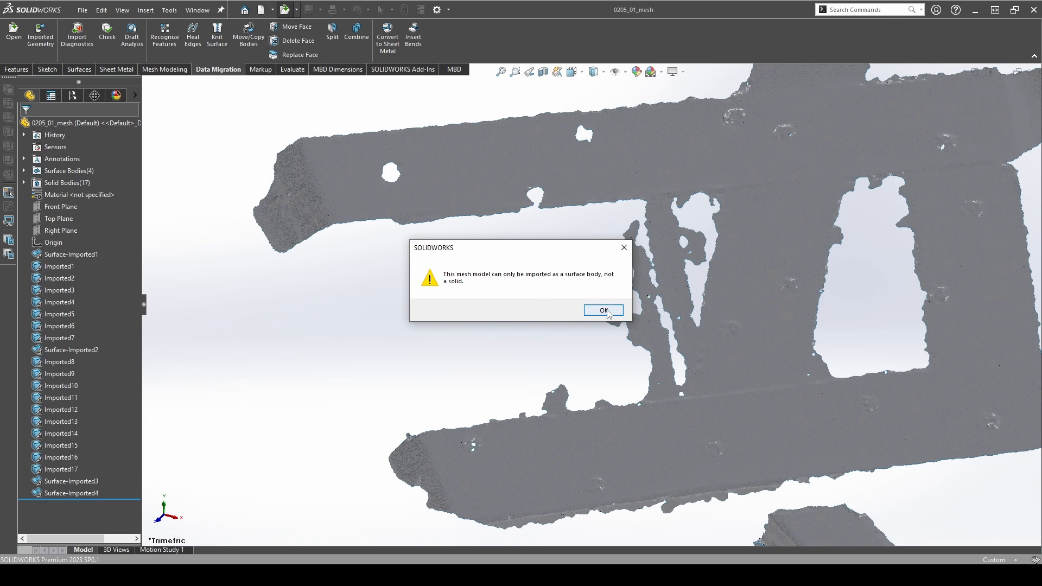
Accept the surface-body-only import warning and fit the whole mesh in view.
click(602, 311)
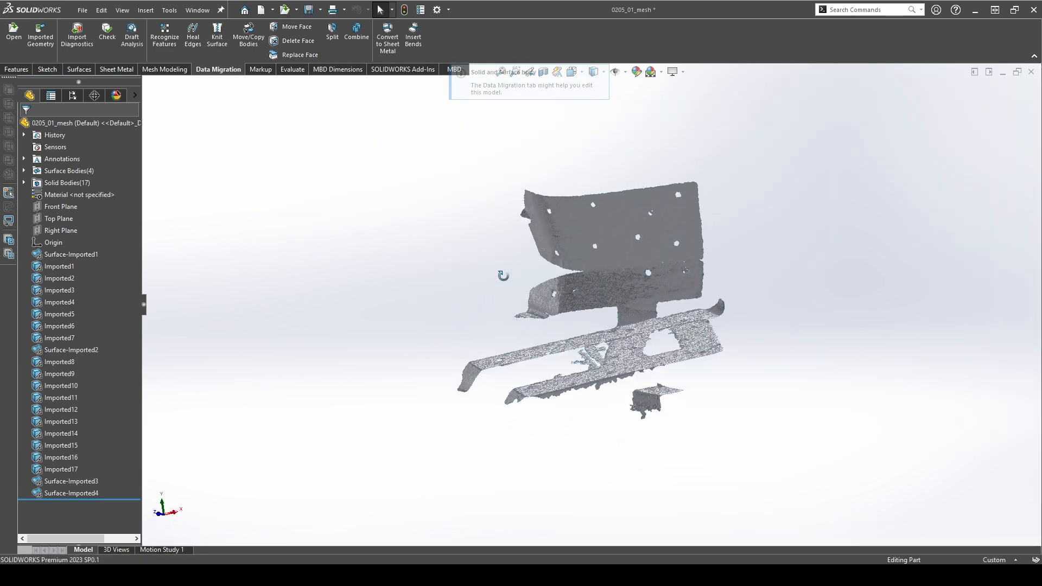